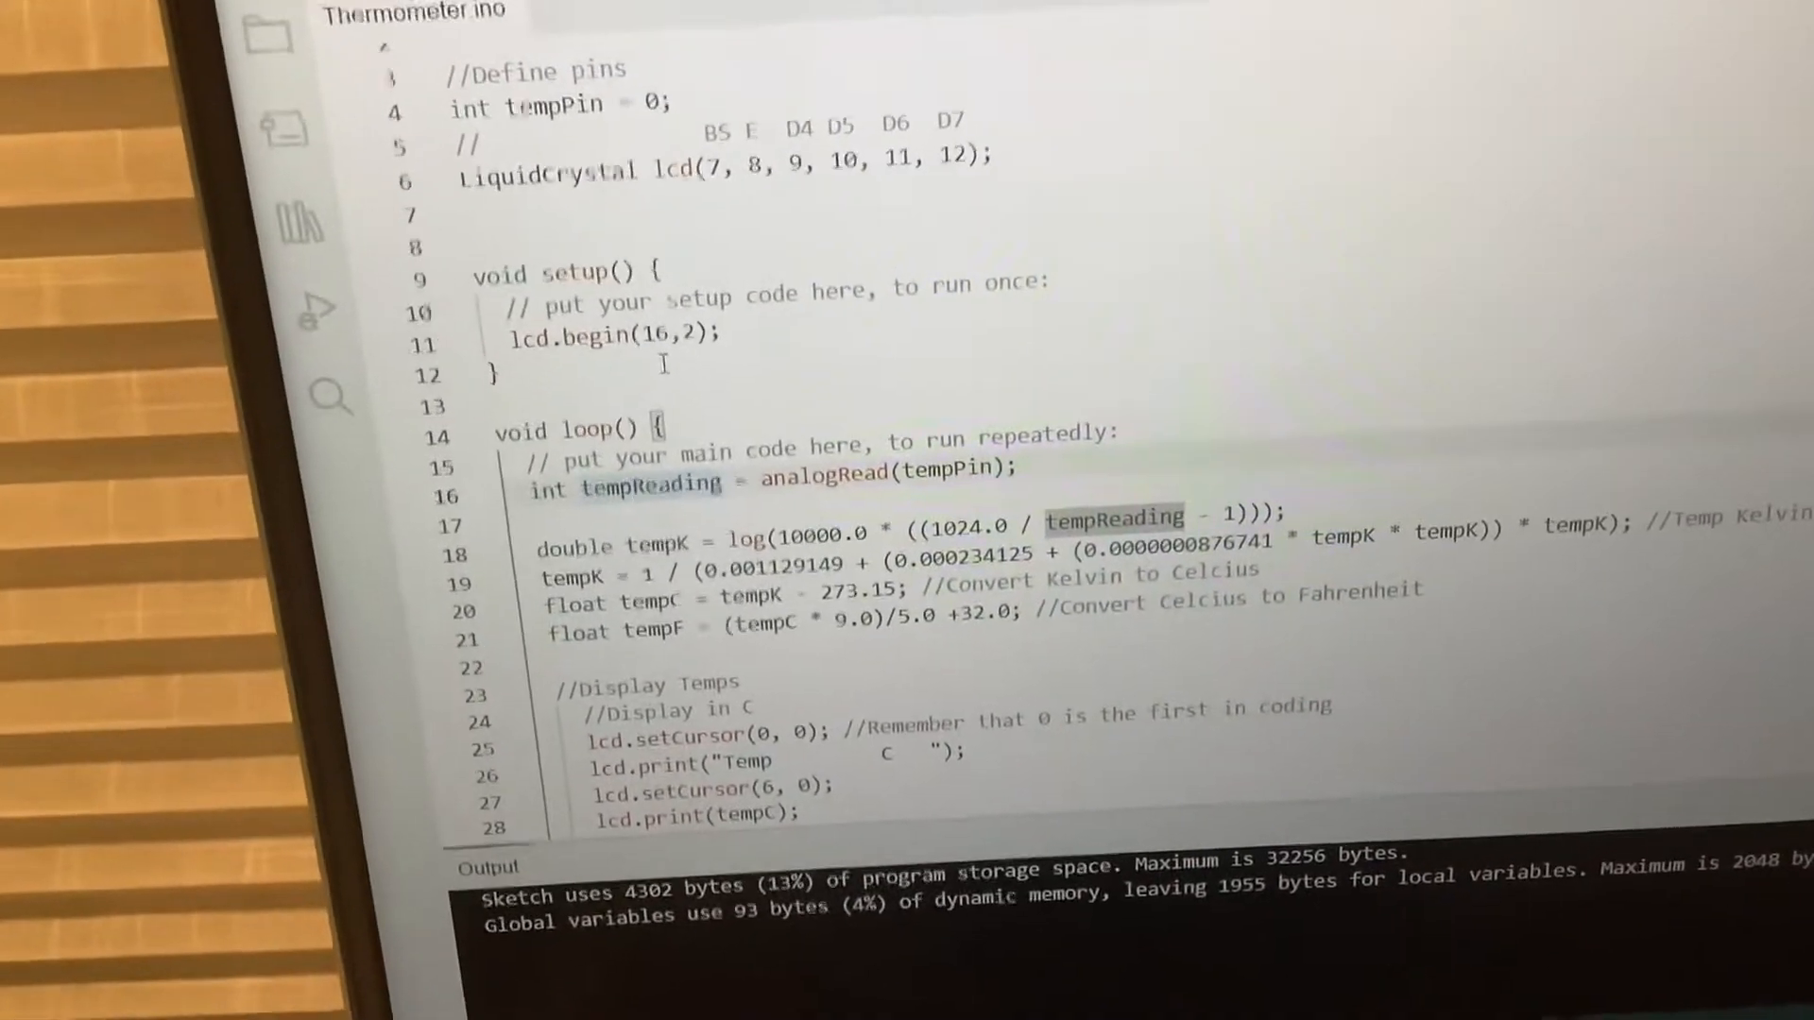
scroll("up", 3)
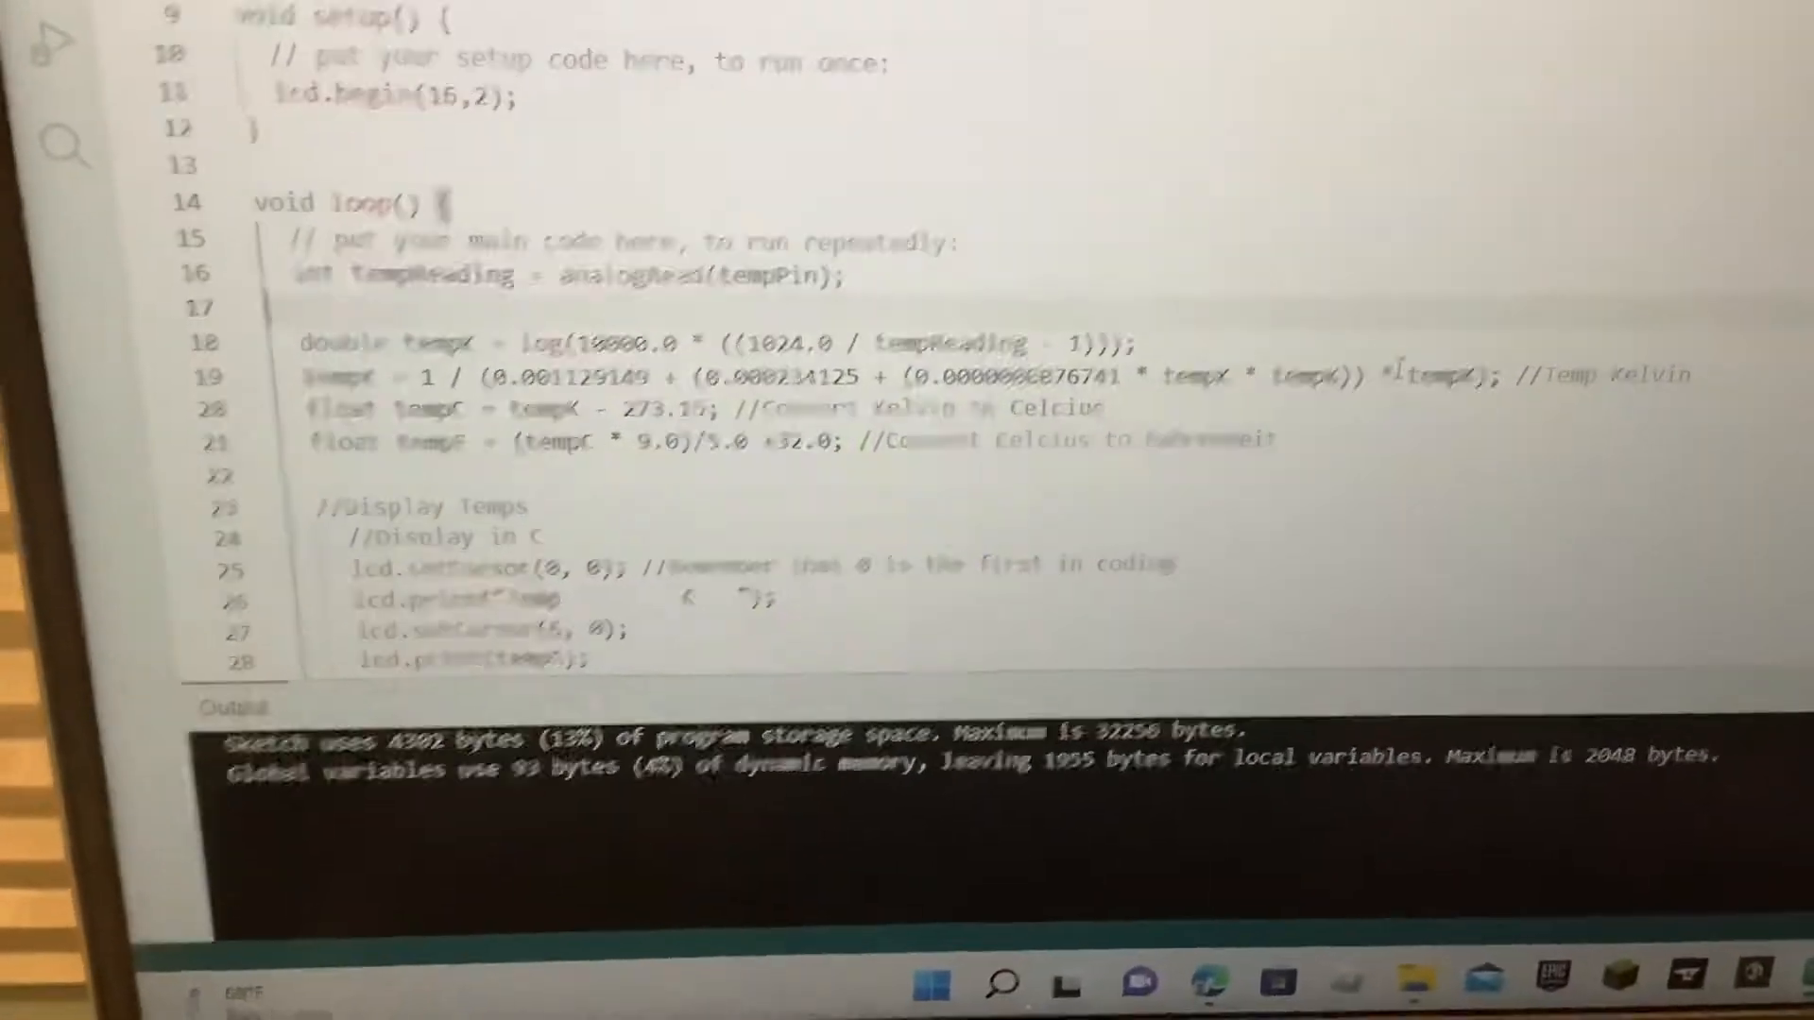
scroll("up", 3)
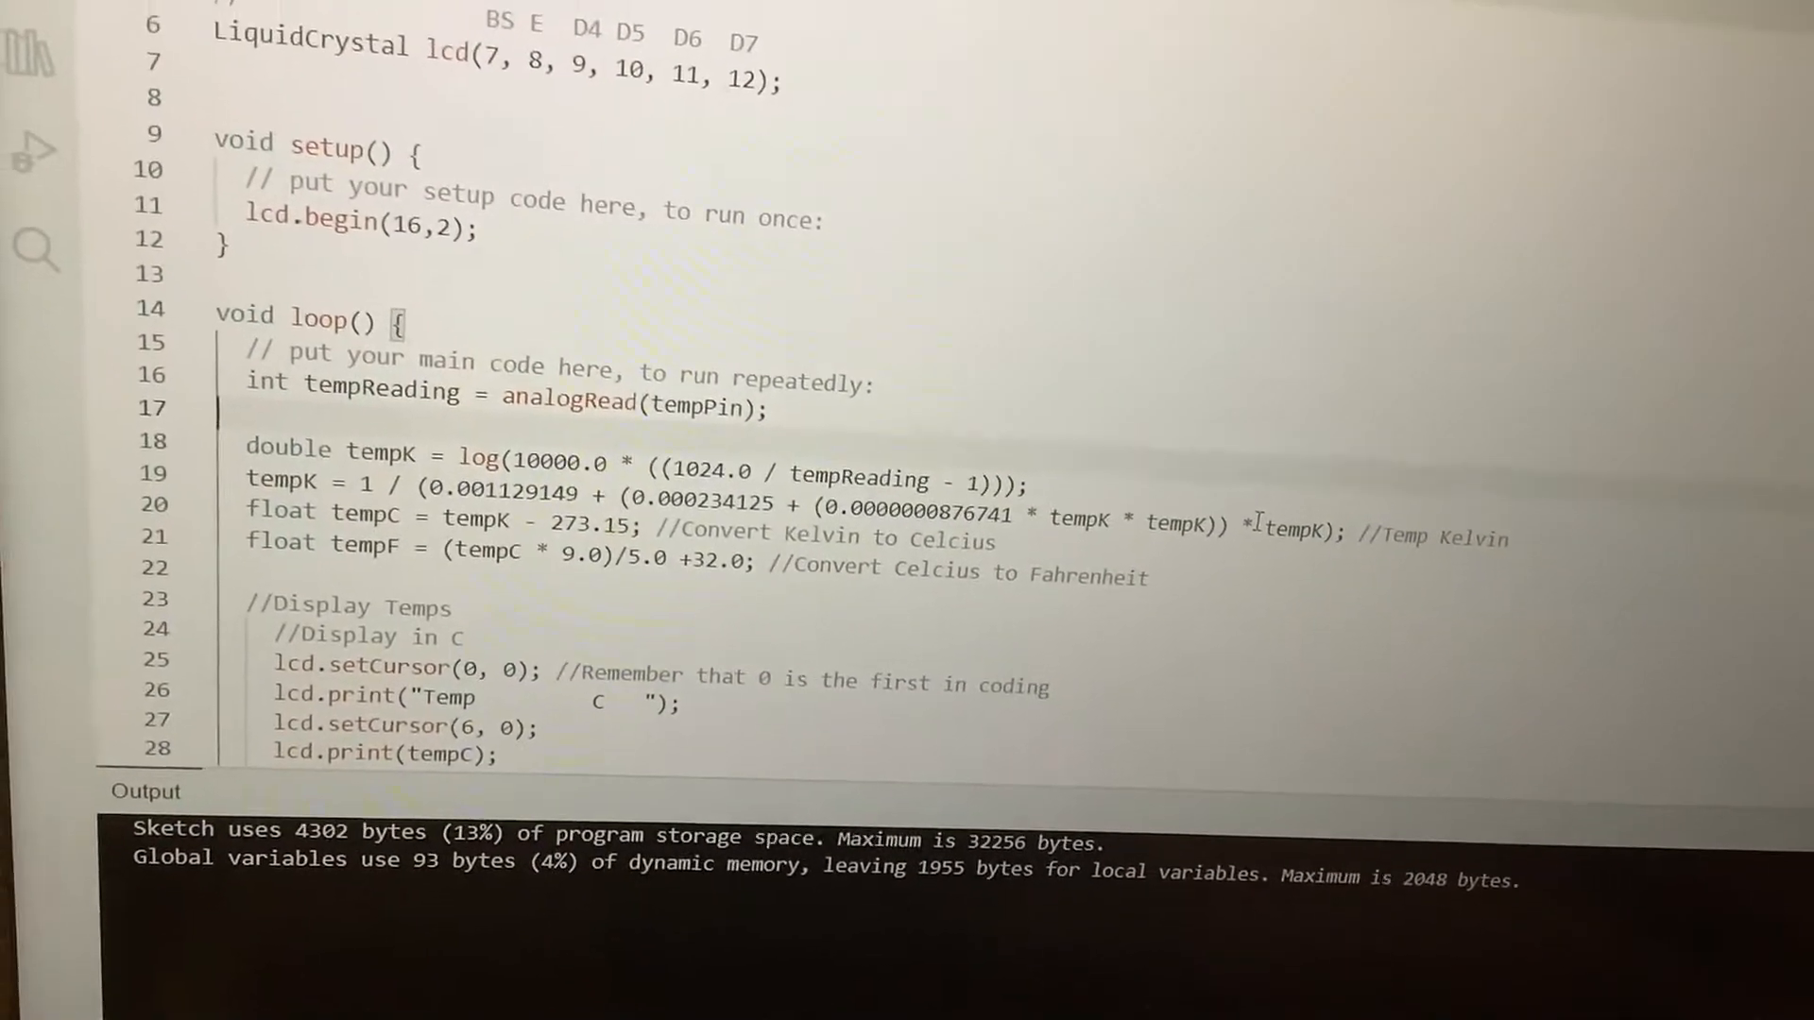
scroll("up", 3)
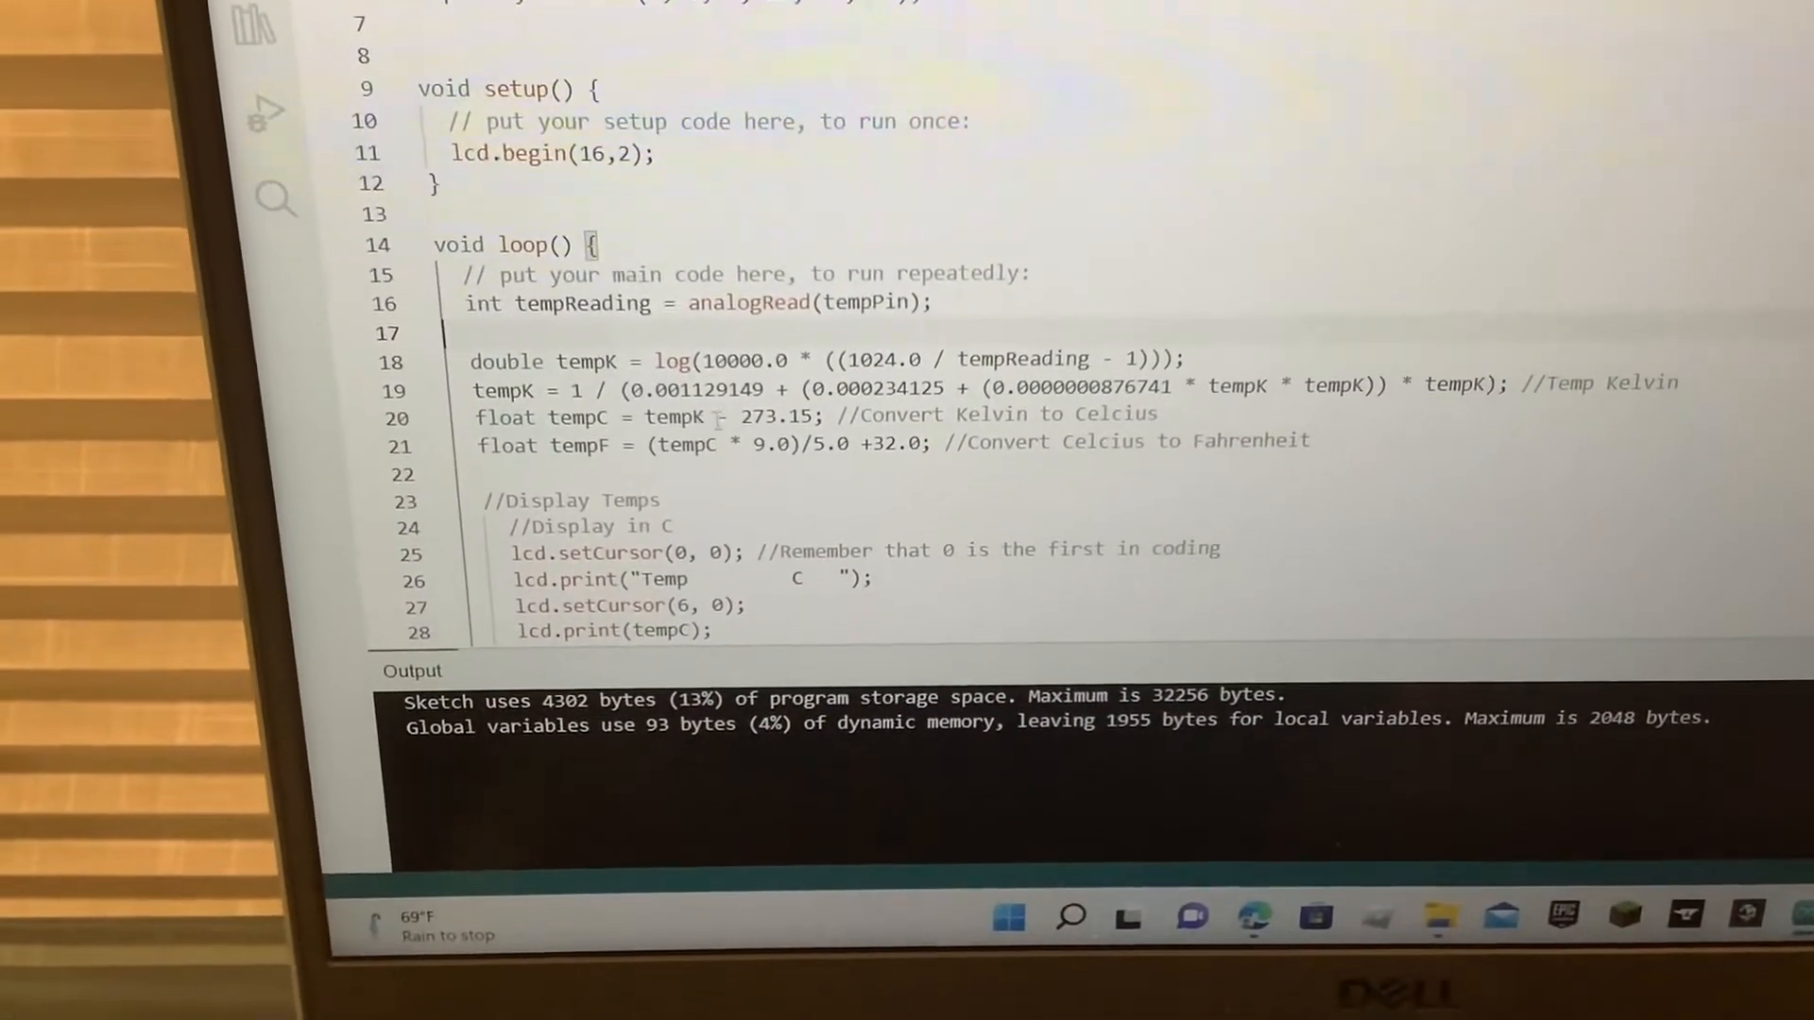
scroll("up", 3)
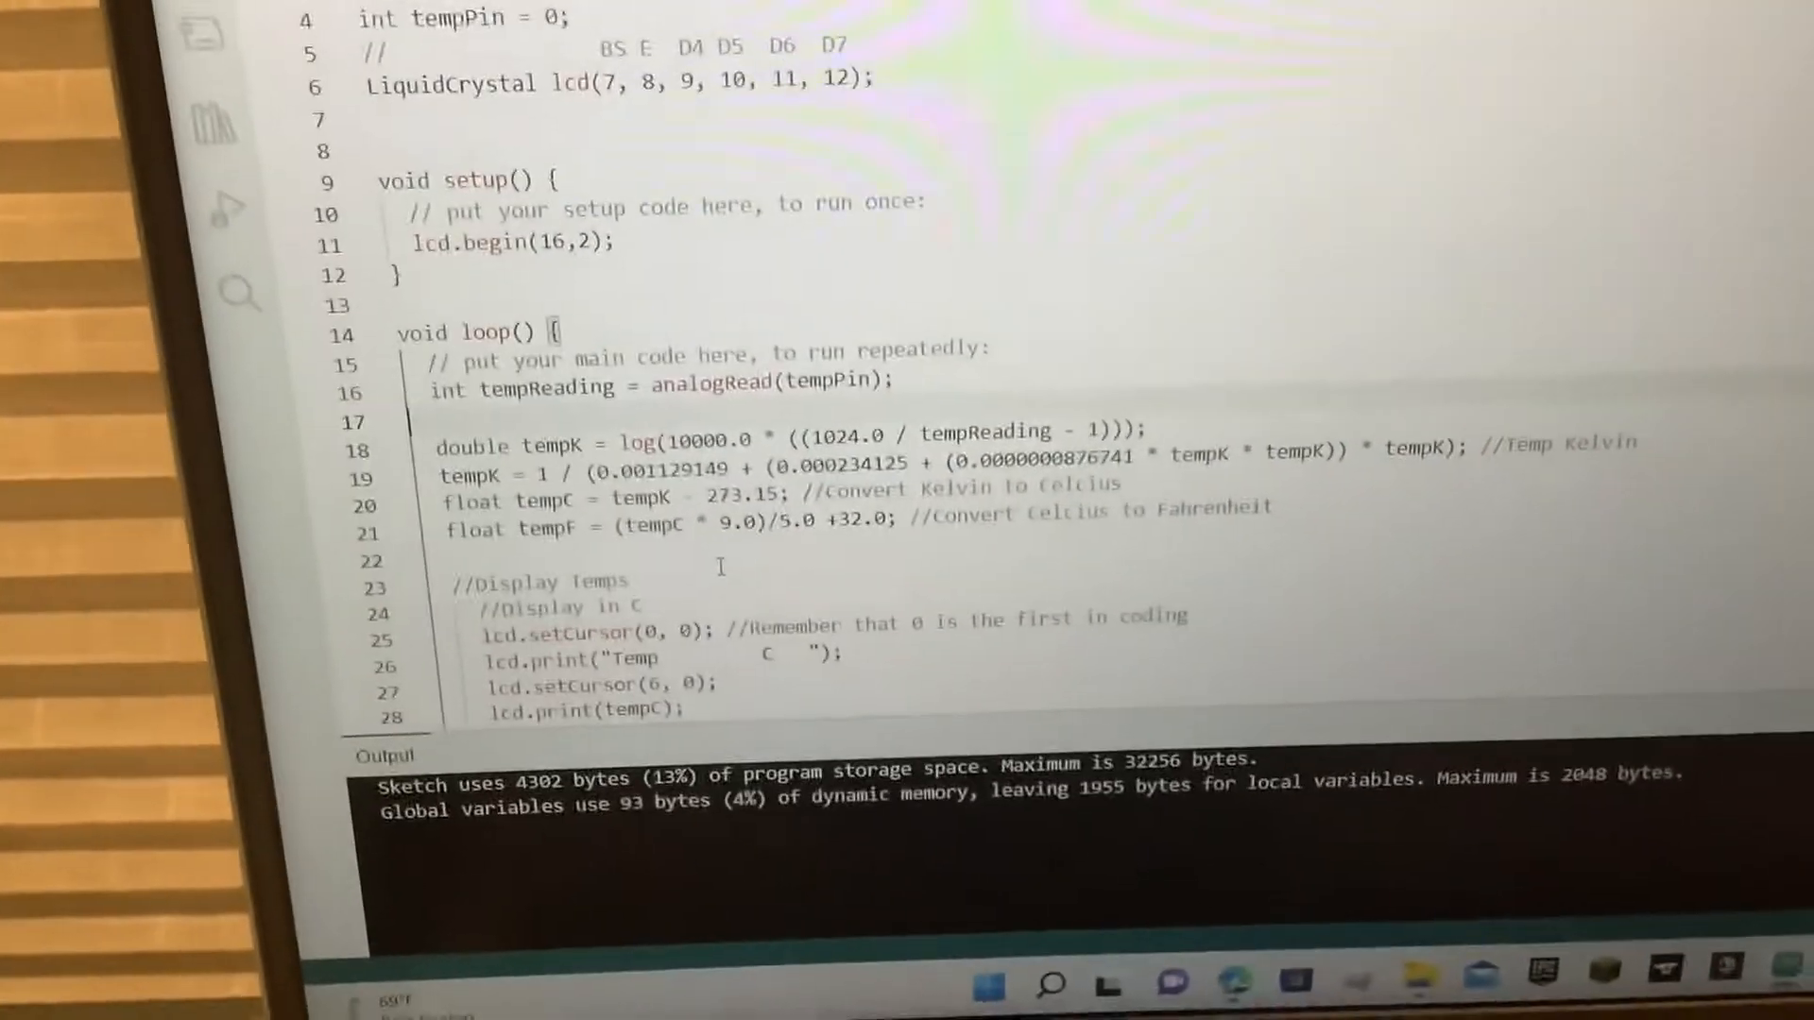
scroll("down", 3)
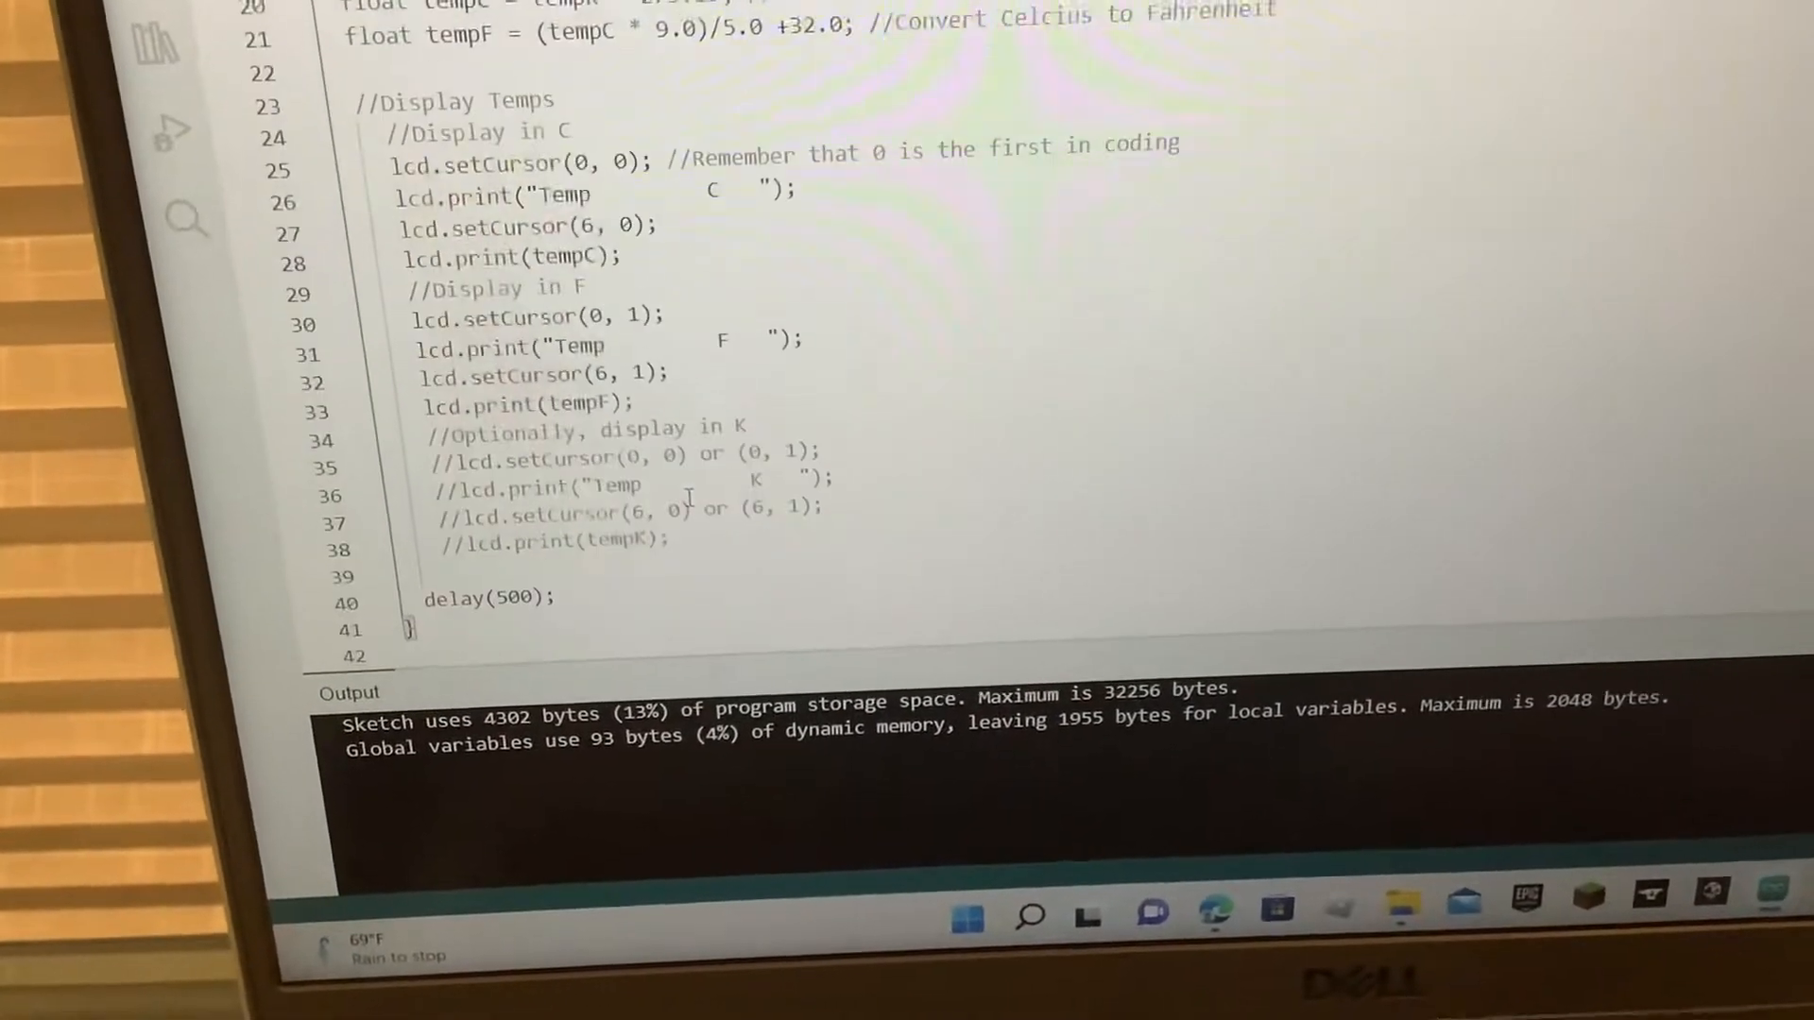
scroll("up", 3)
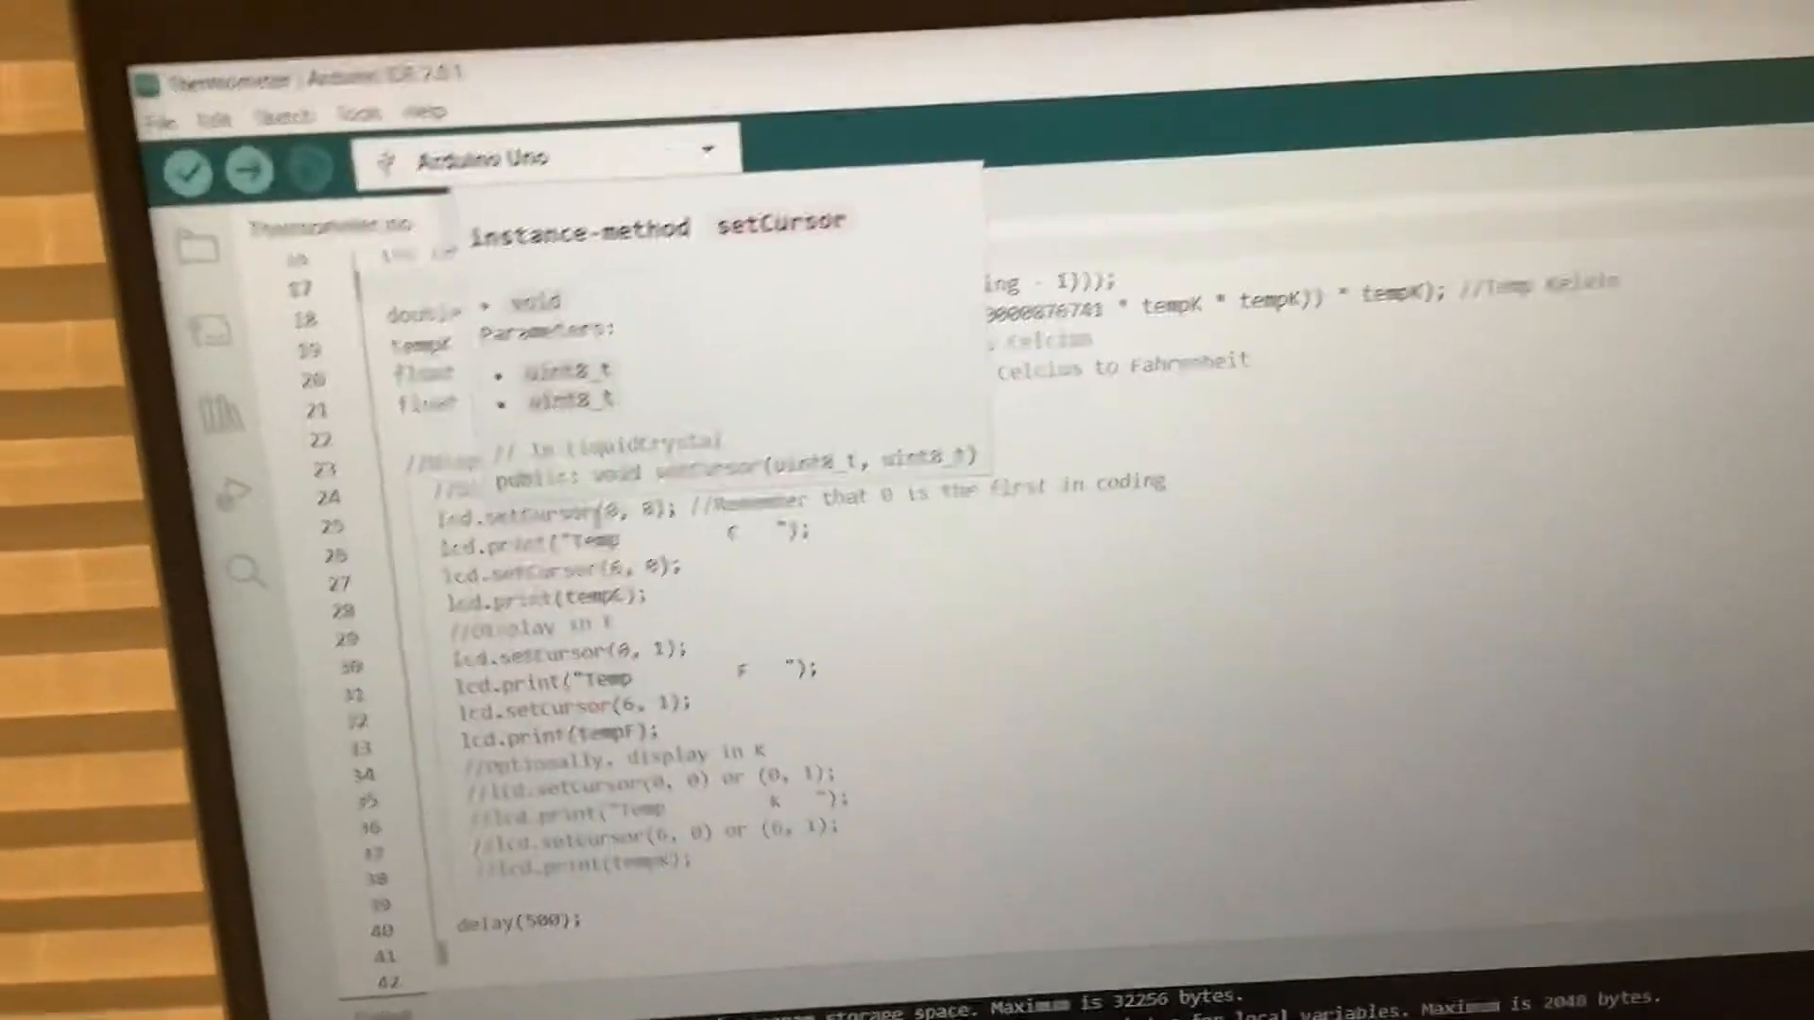
scroll("down", 3)
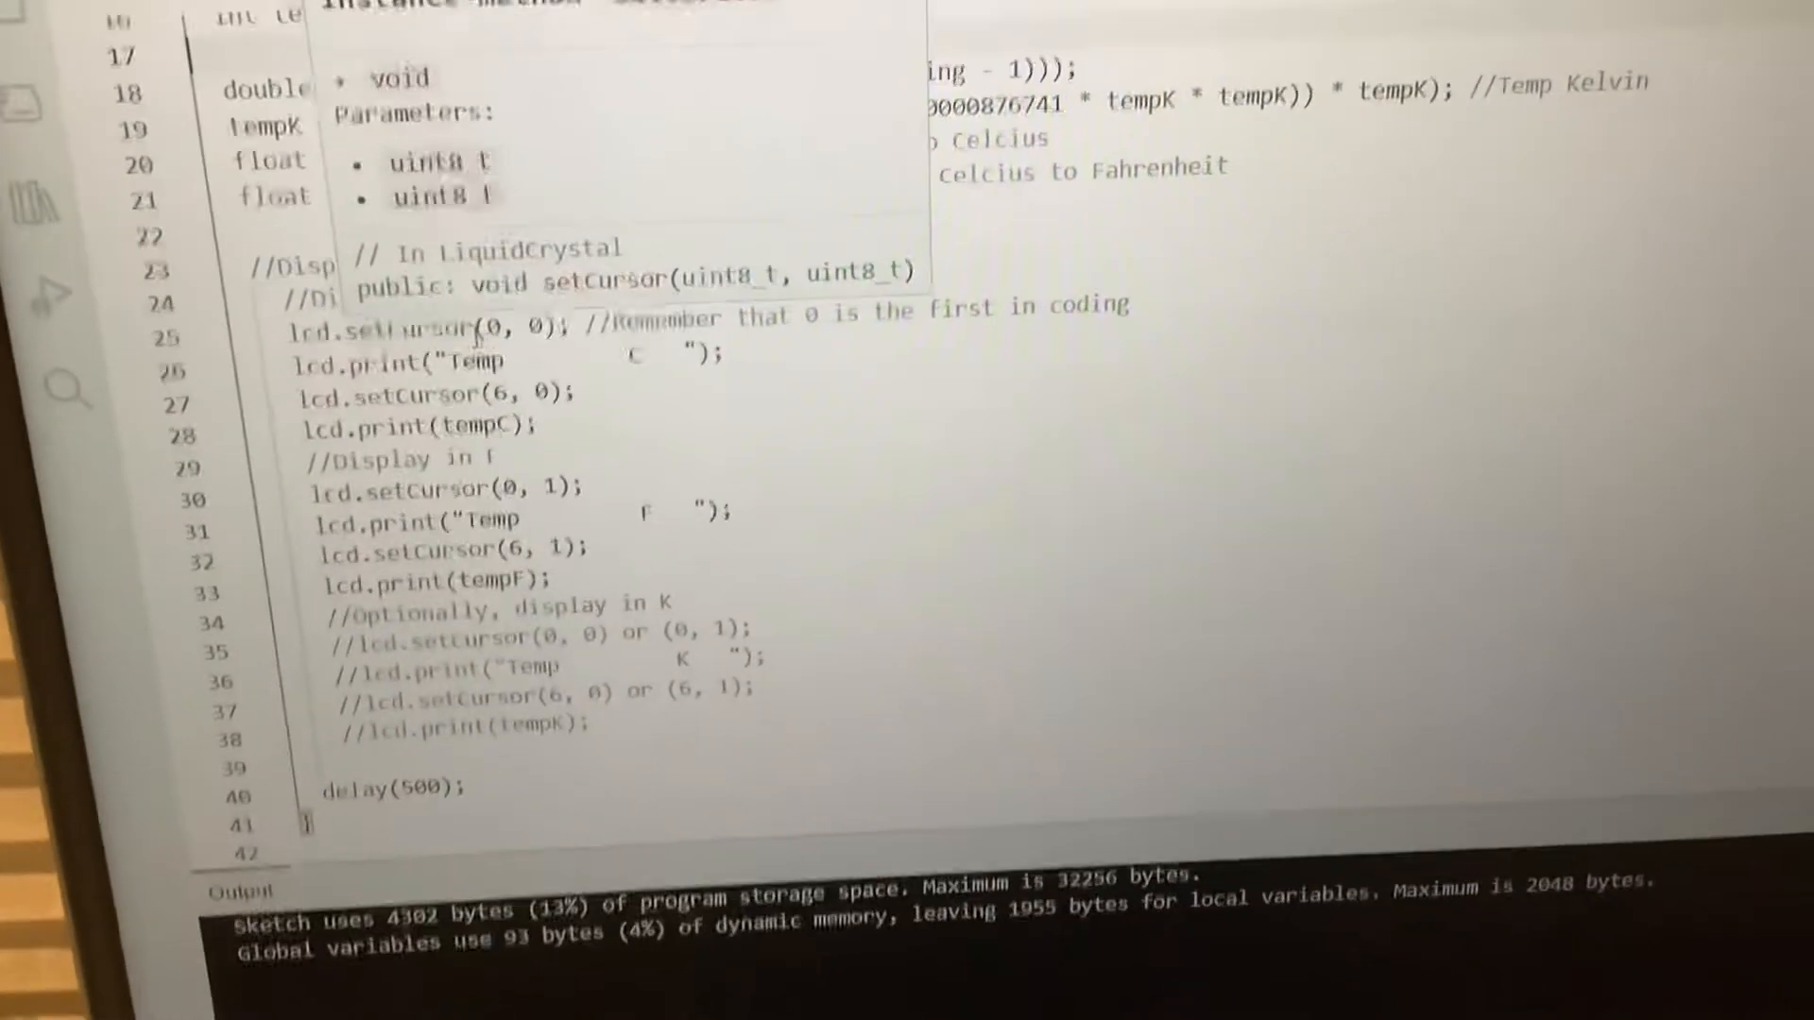